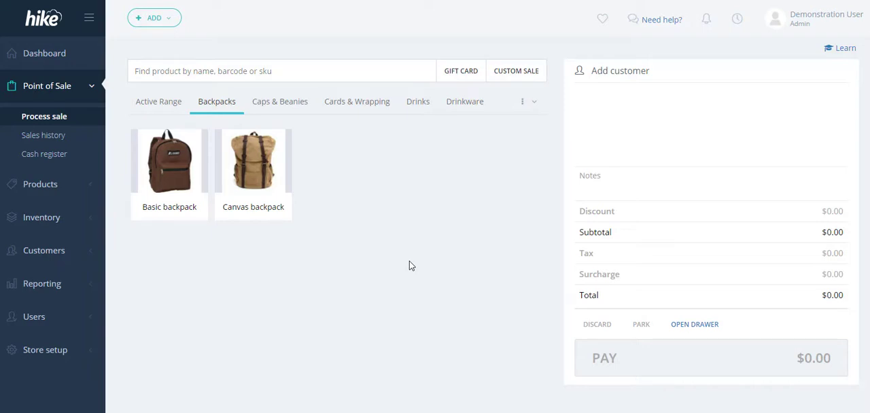
mouse_move(661, 19)
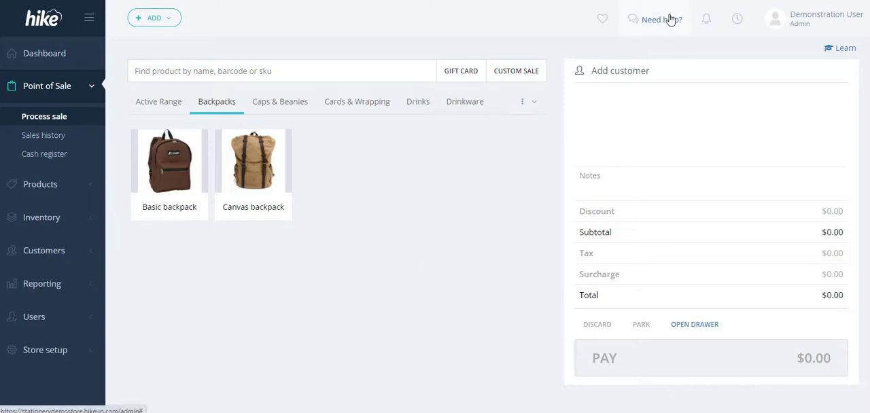
Show the 'Need help?' support options from the top bar
left_click(660, 19)
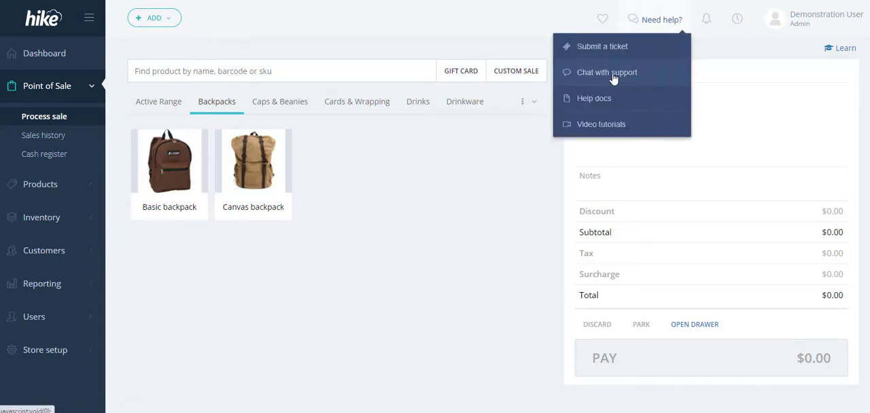
mouse_move(588, 49)
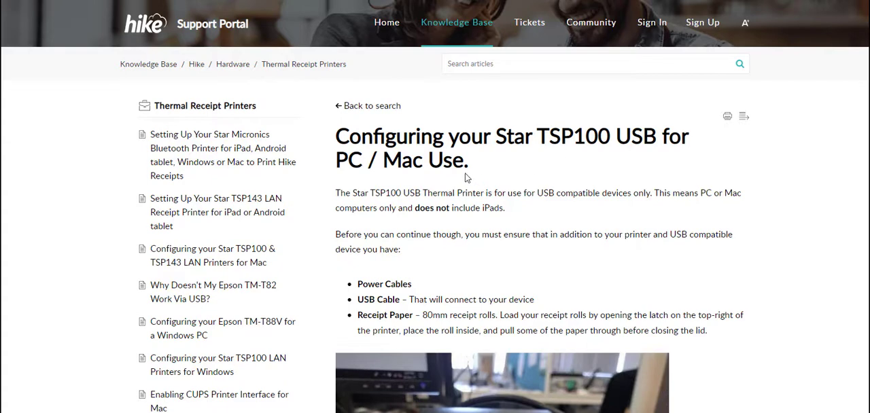
mouse_move(479, 196)
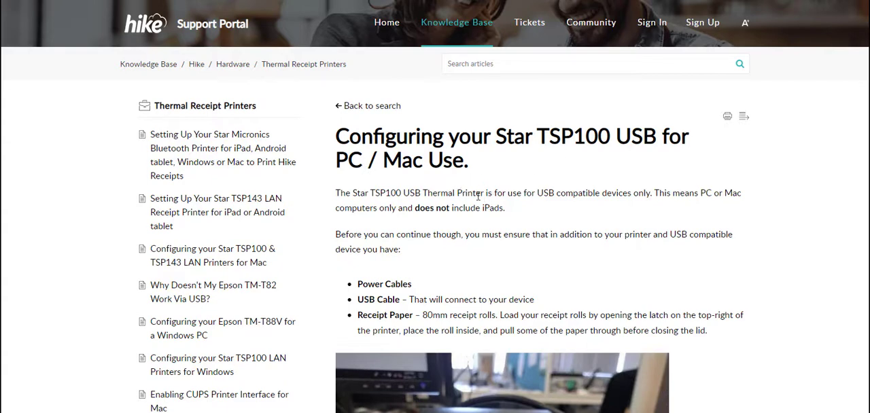
Scroll the support article down to the 'Installing your Star TSP100 USB Printer Driver' section
scroll("down", 3)
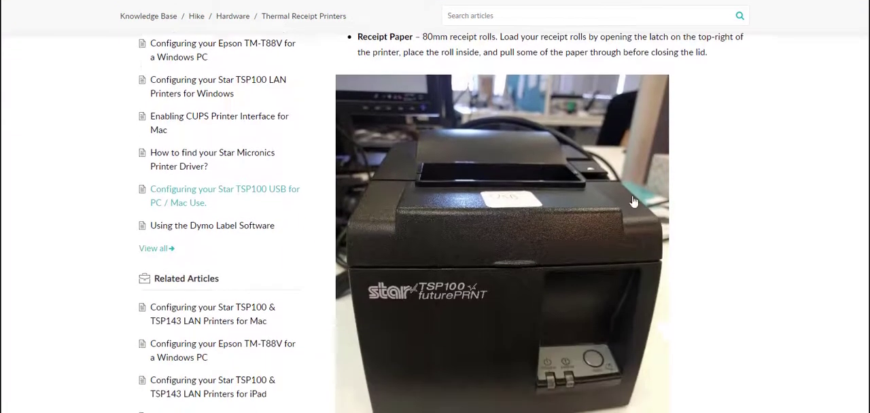
scroll("down", 3)
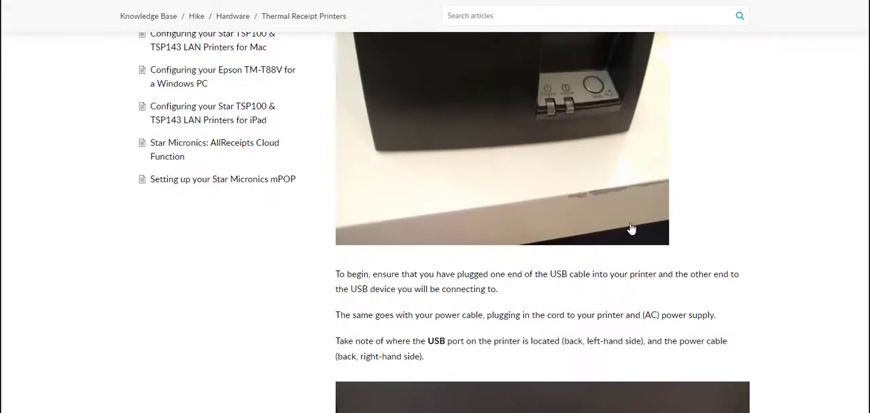
scroll("down", 3)
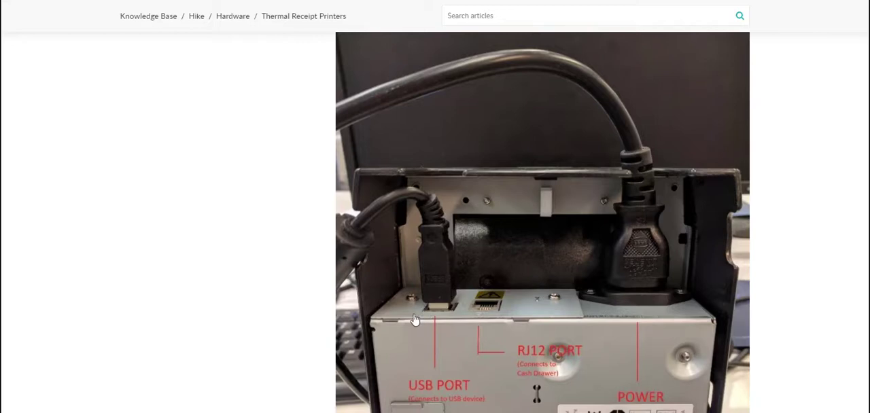
mouse_move(334, 248)
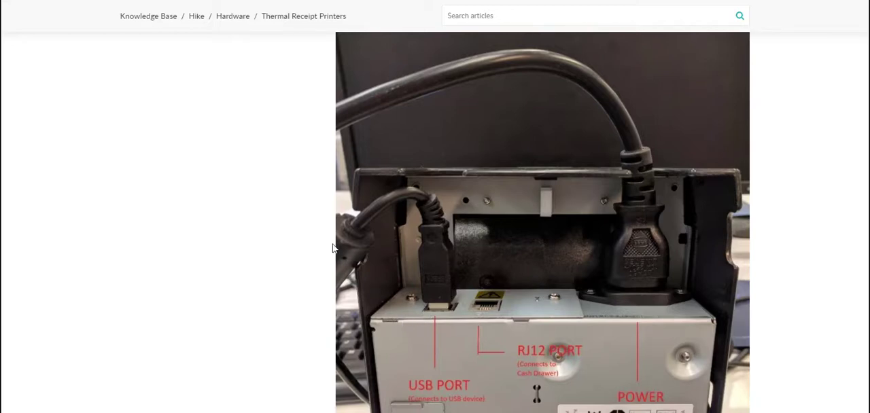
mouse_move(242, 225)
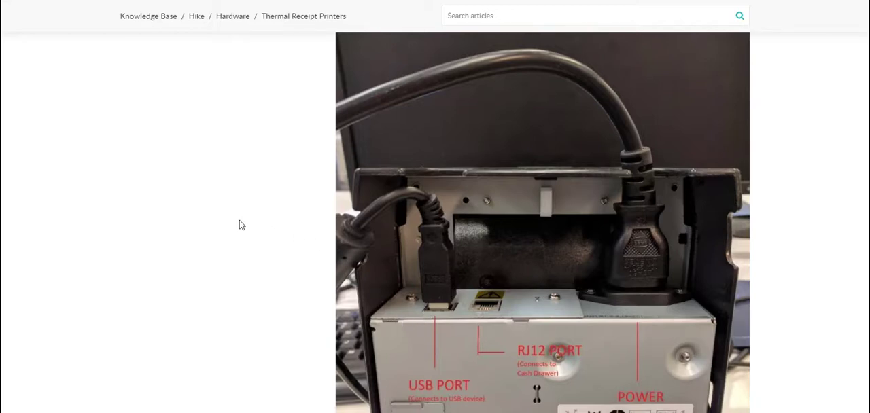
mouse_move(264, 307)
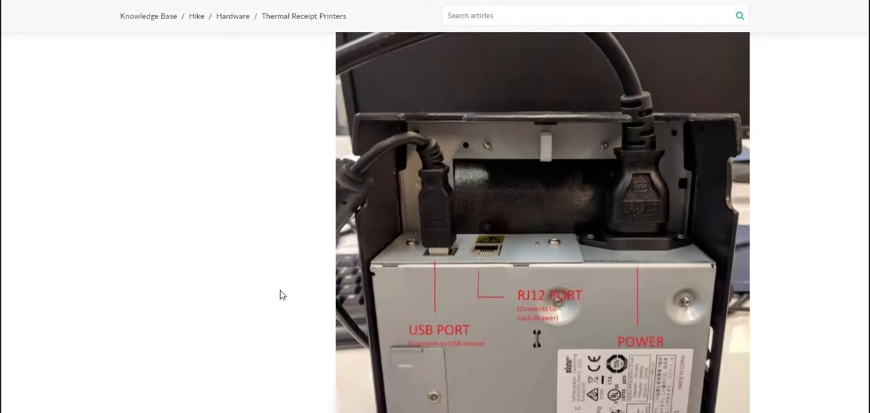
scroll("down", 3)
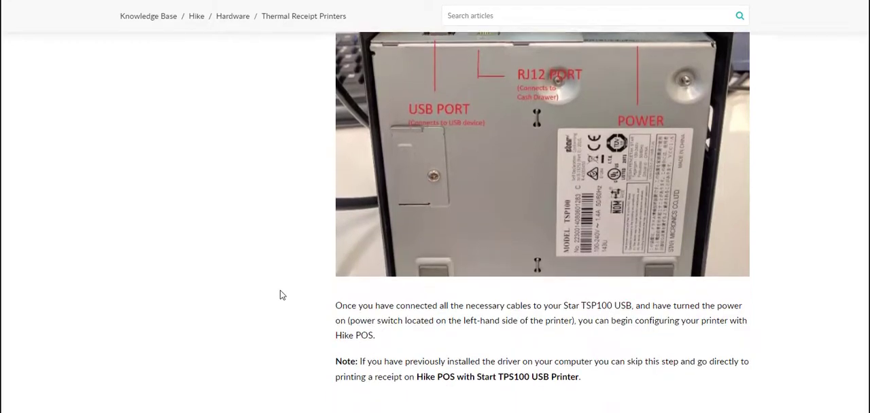
scroll("down", 3)
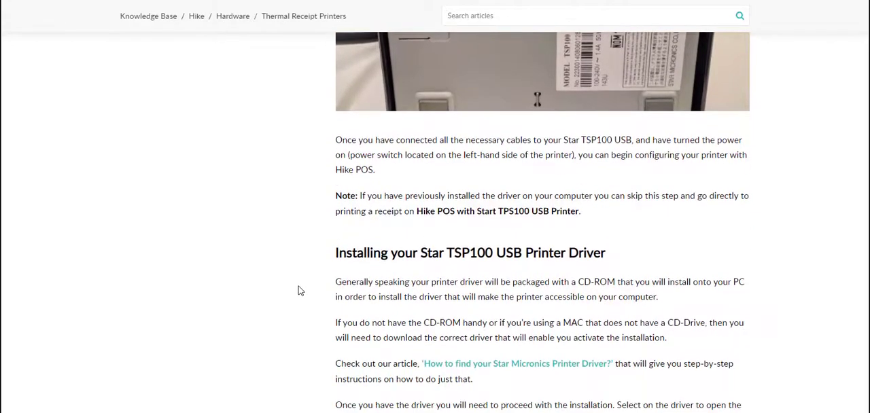
mouse_move(505, 275)
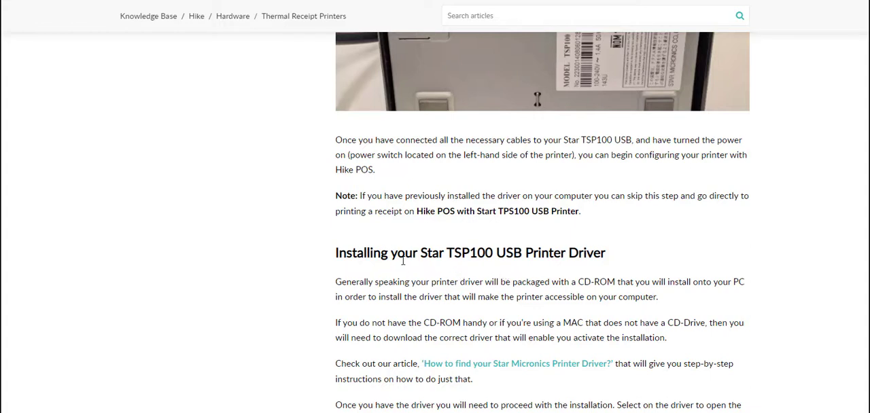
scroll("down", 3)
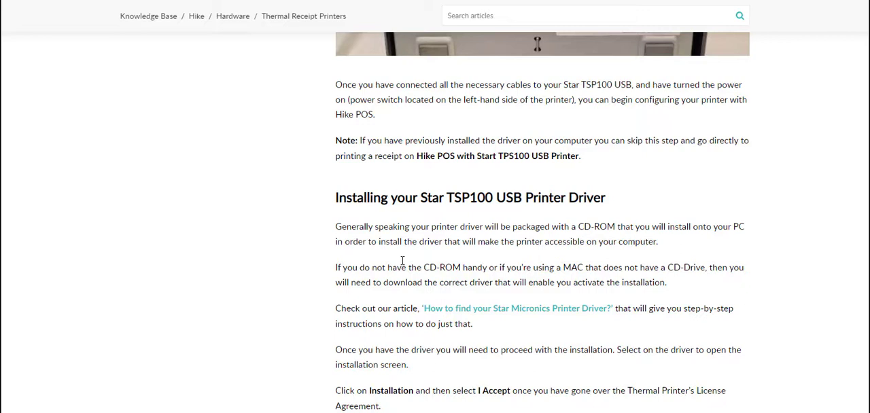
scroll("down", 3)
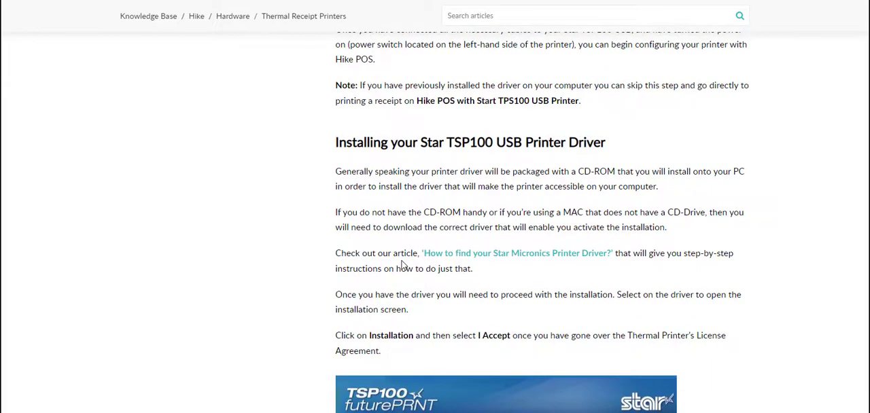
mouse_move(407, 260)
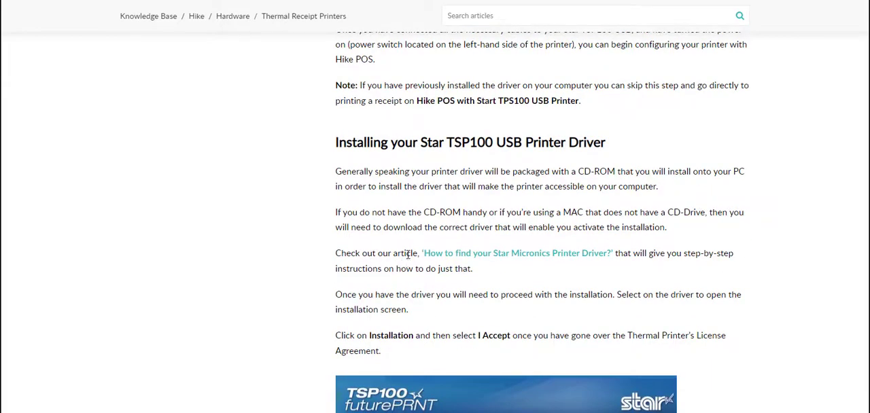
mouse_move(537, 261)
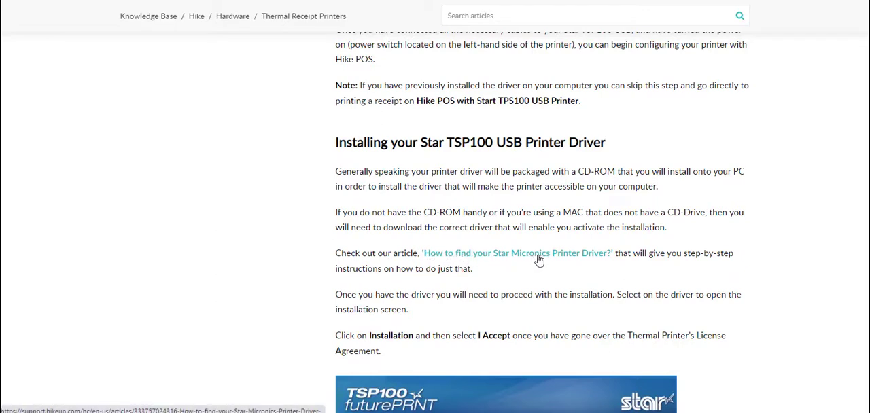
mouse_move(498, 257)
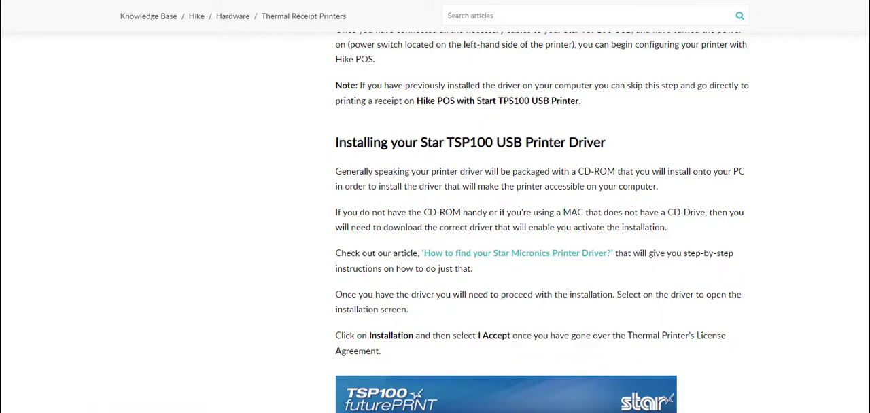
left_click(517, 253)
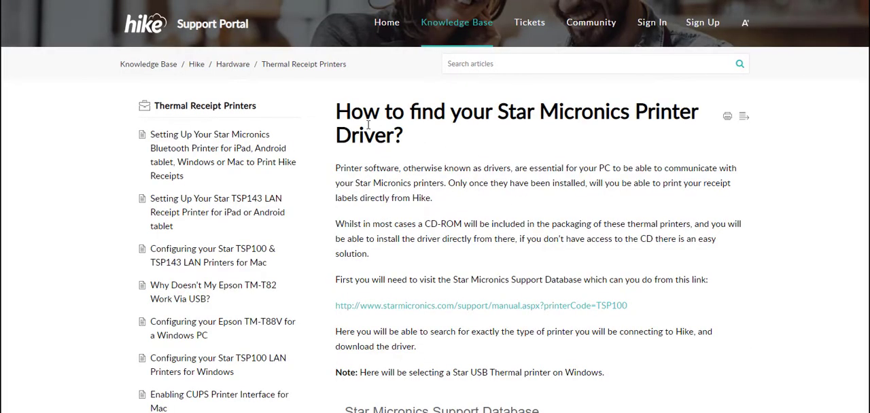
mouse_move(609, 117)
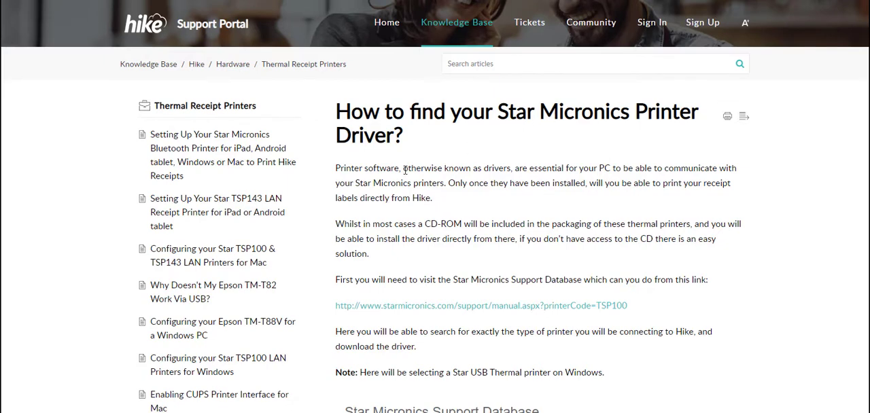
mouse_move(425, 170)
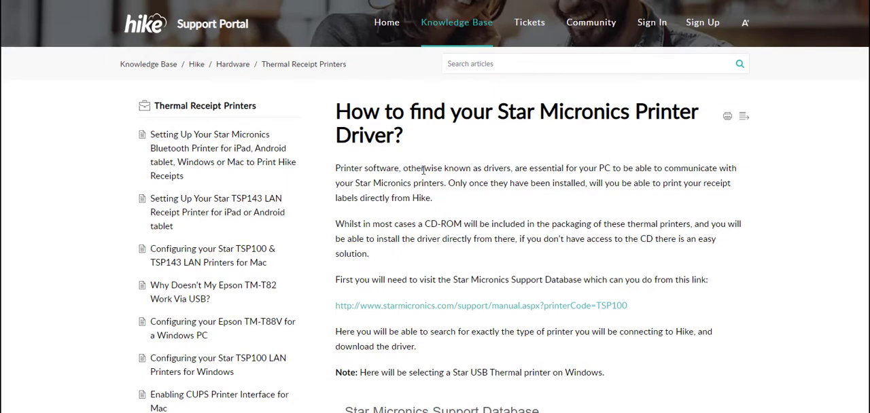
scroll("down", 3)
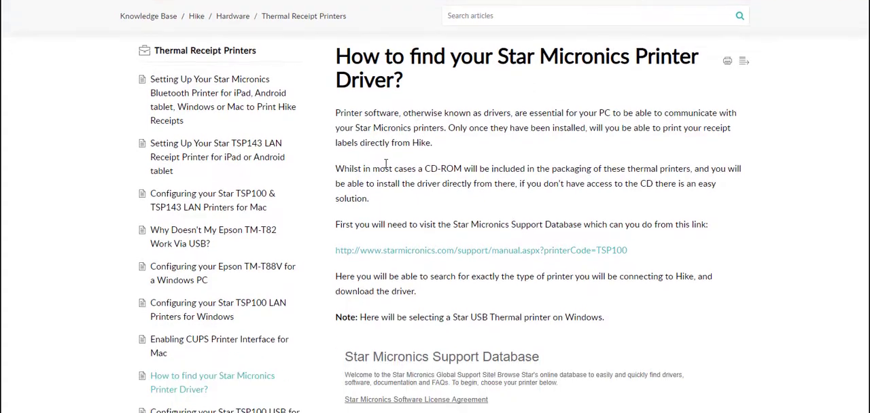
scroll("down", 3)
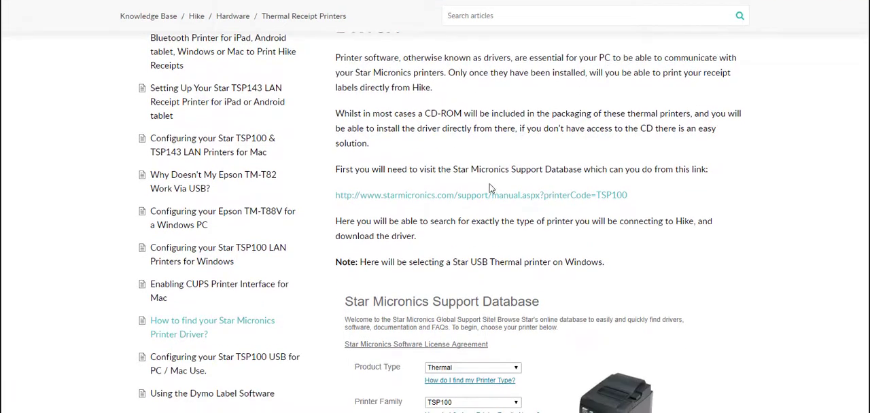
mouse_move(590, 220)
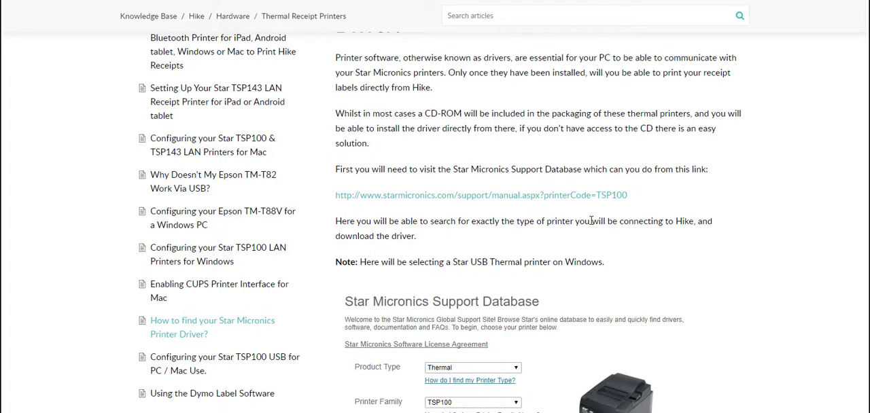
right_click(482, 196)
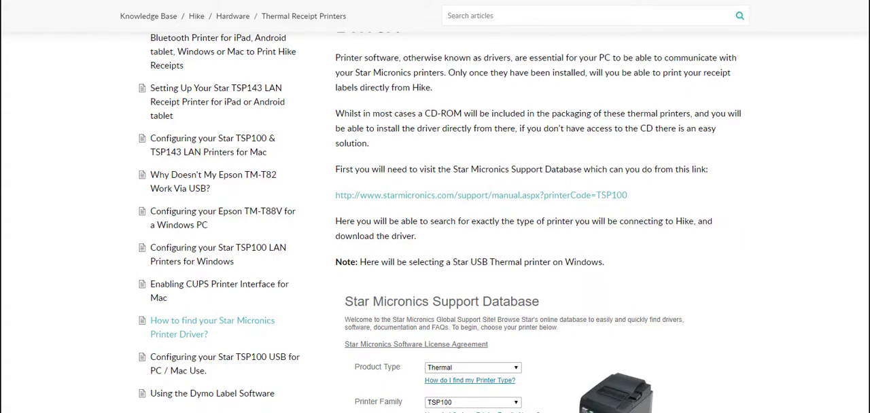
Filter the Star Micronics database to printer model TSP100U on Windows 10/8/7/Vista/XP
left_click(481, 196)
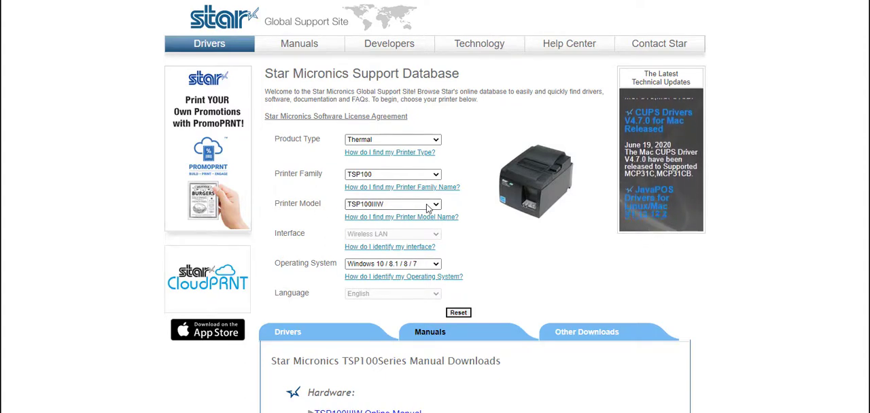
left_click(391, 204)
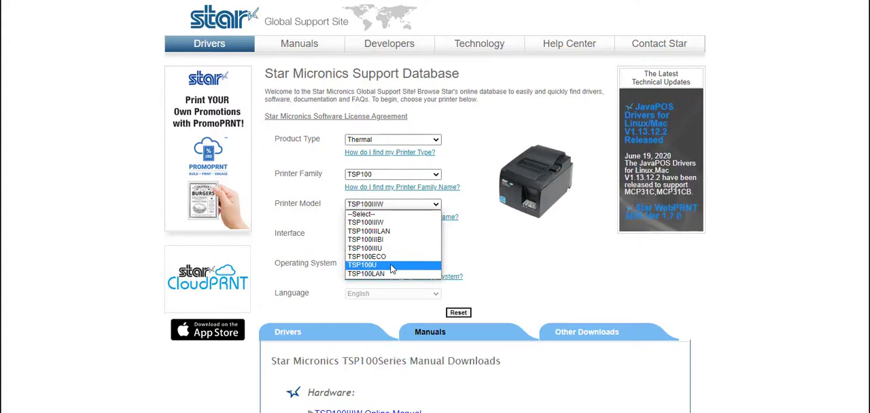
left_click(361, 263)
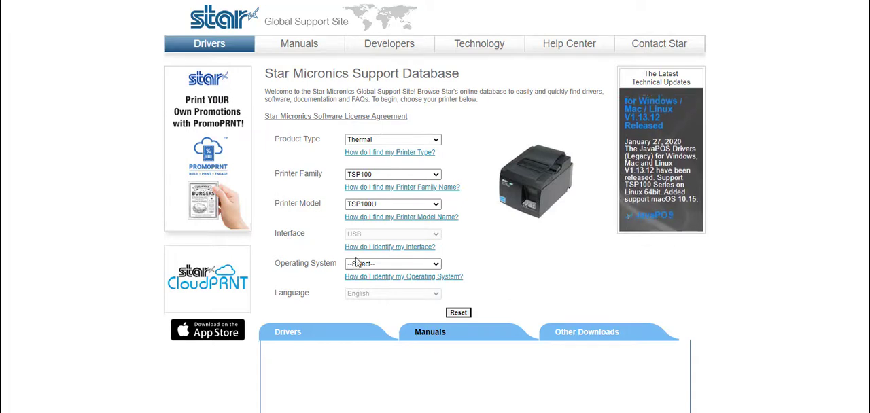
left_click(392, 264)
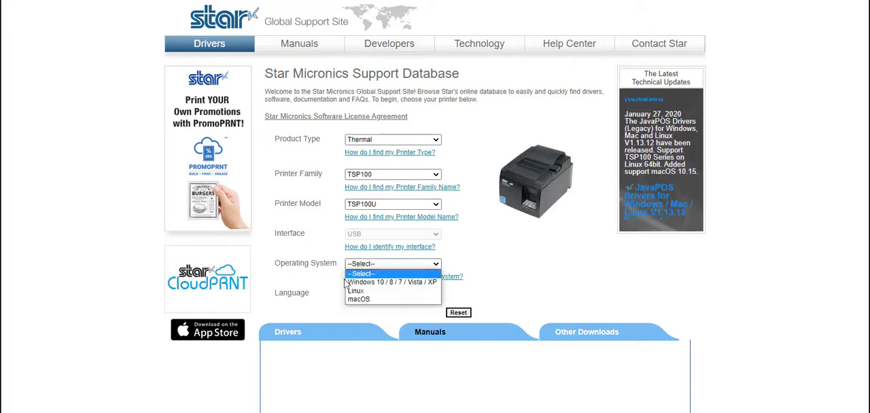
mouse_move(359, 299)
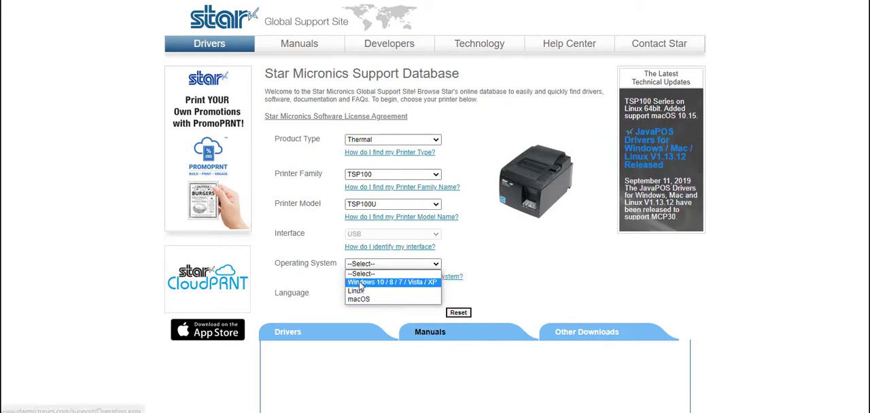
left_click(391, 283)
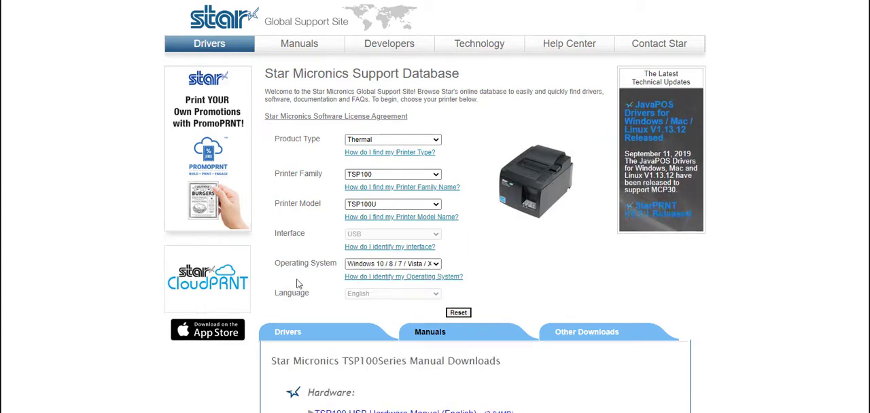
Show the TSP100 Series driver downloads including the futurePRNT software
scroll("down", 3)
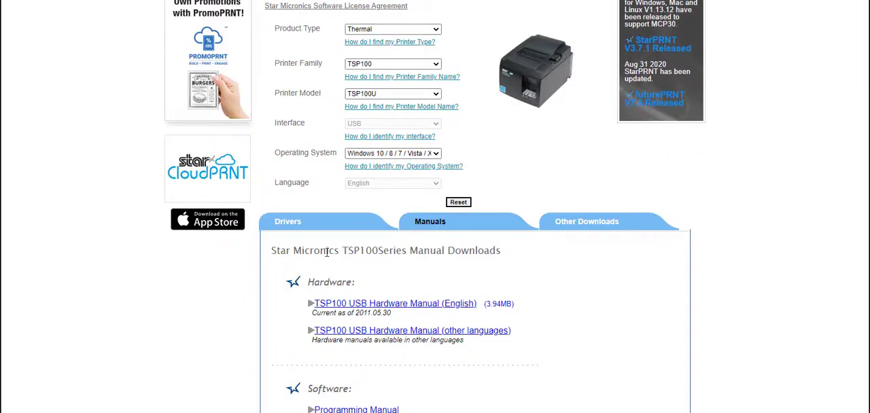
left_click(287, 222)
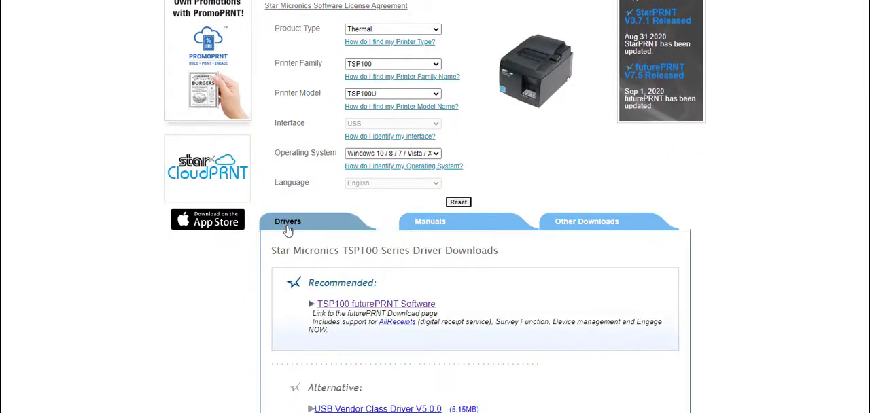
scroll("down", 3)
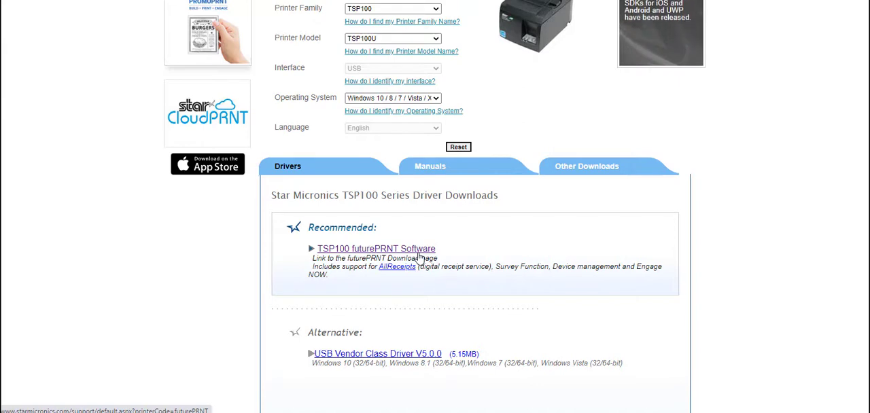
mouse_move(253, 223)
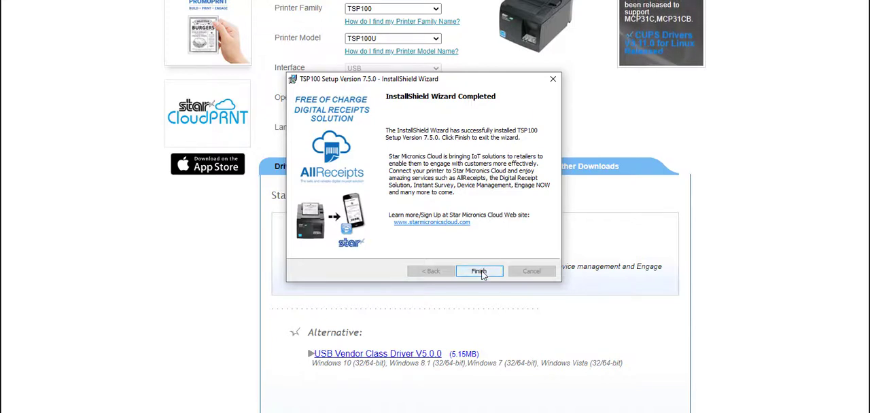
Finish the TSP100 driver installer so the printer appears in Windows
left_click(479, 272)
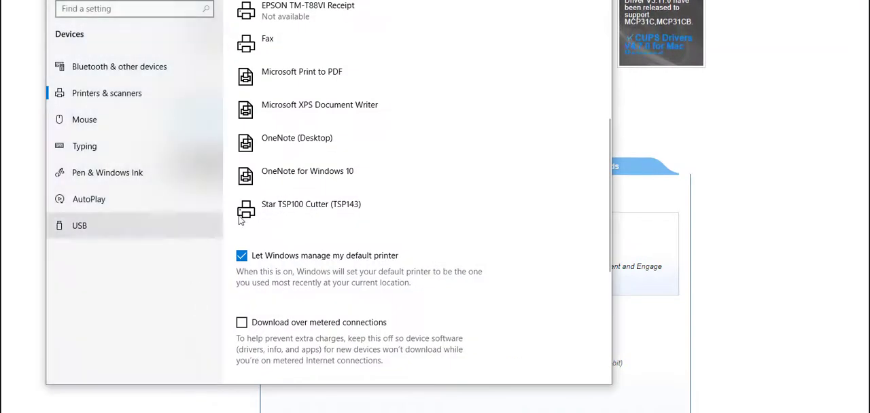
mouse_move(321, 209)
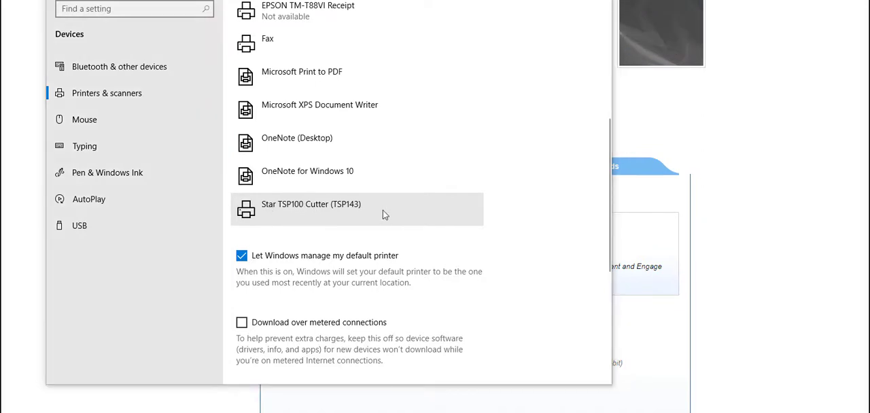
mouse_move(387, 222)
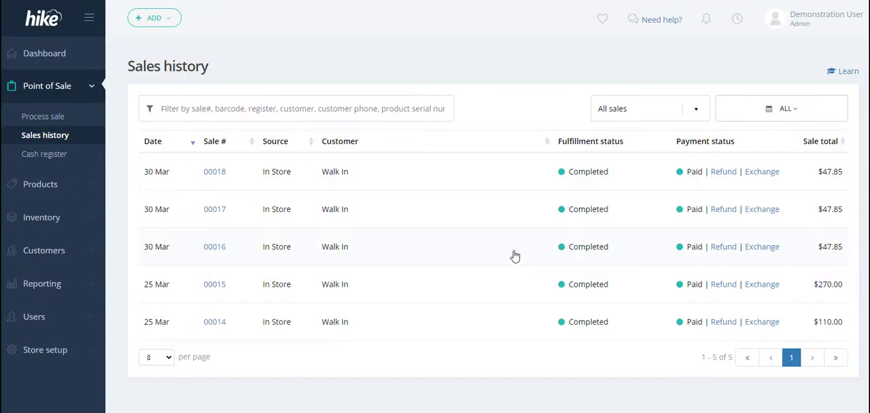
mouse_move(416, 230)
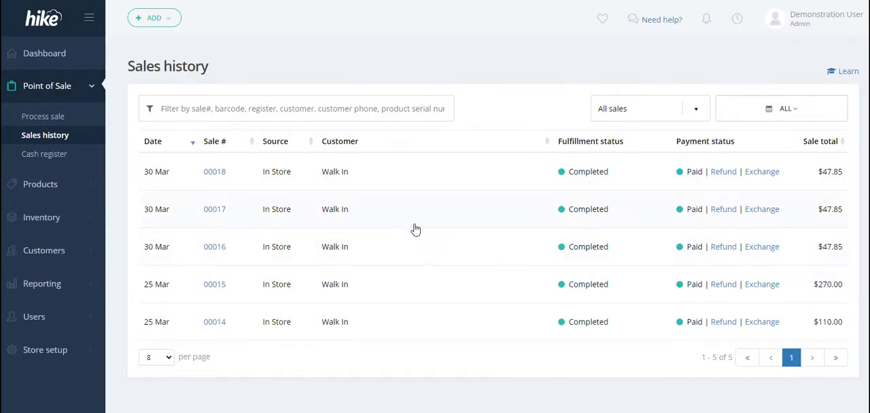
mouse_move(378, 229)
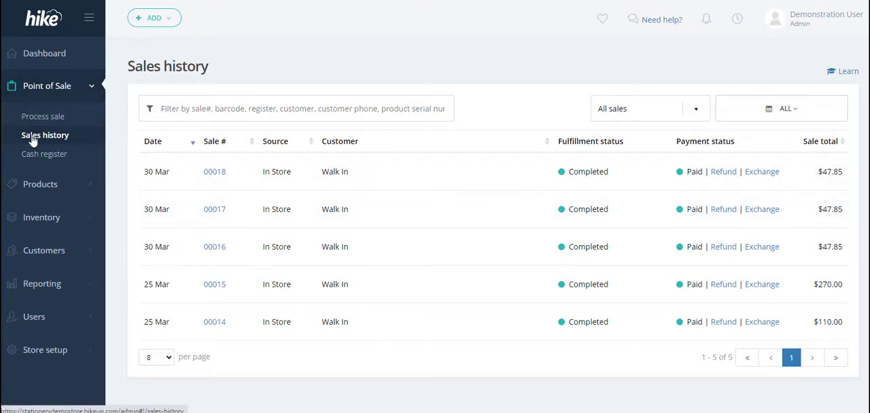
mouse_move(44, 117)
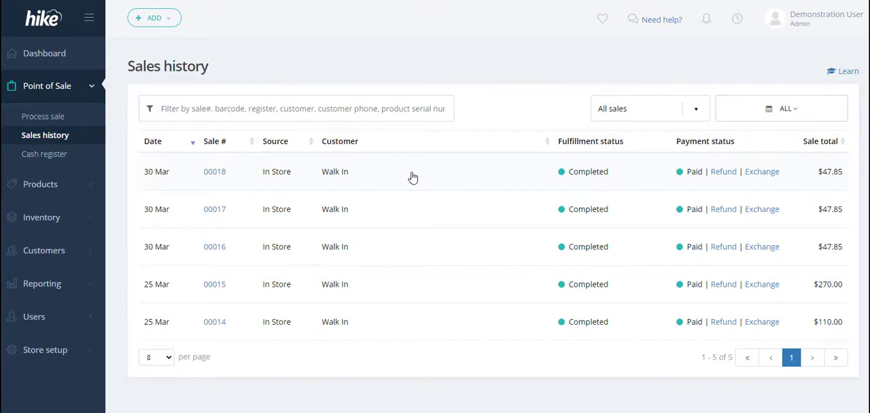
Show the details of the 30 Mar sale 00018 from Sales history
left_click(215, 171)
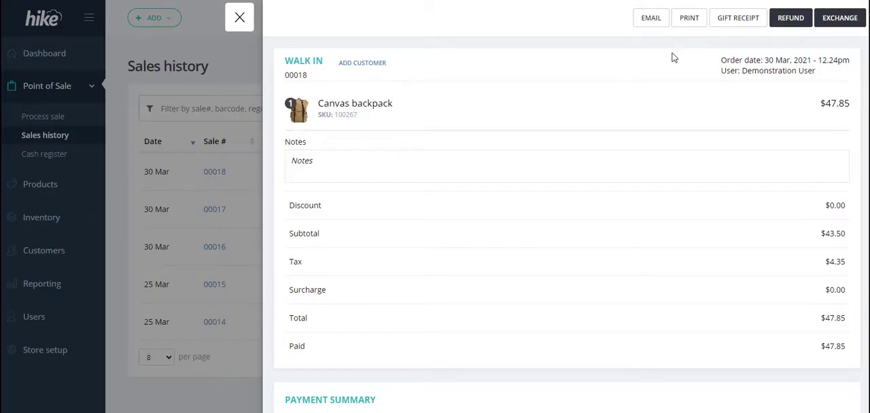
left_click(688, 18)
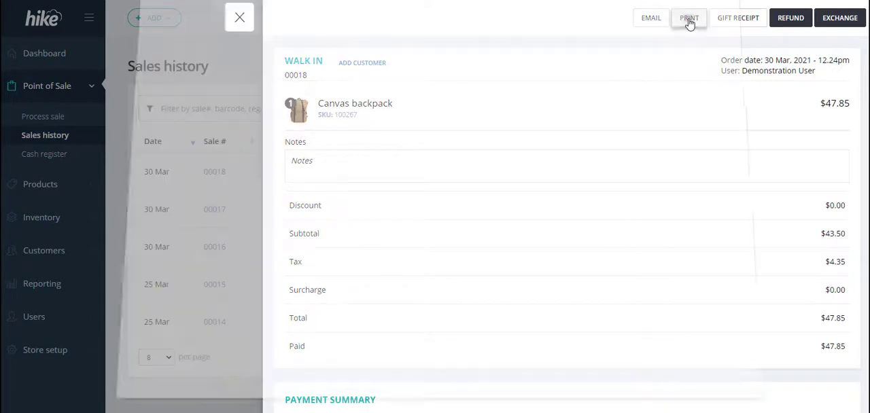
left_click(688, 18)
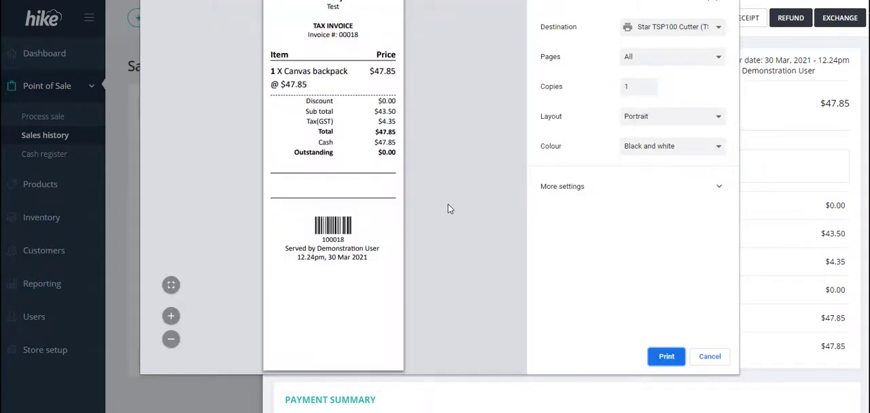
mouse_move(292, 120)
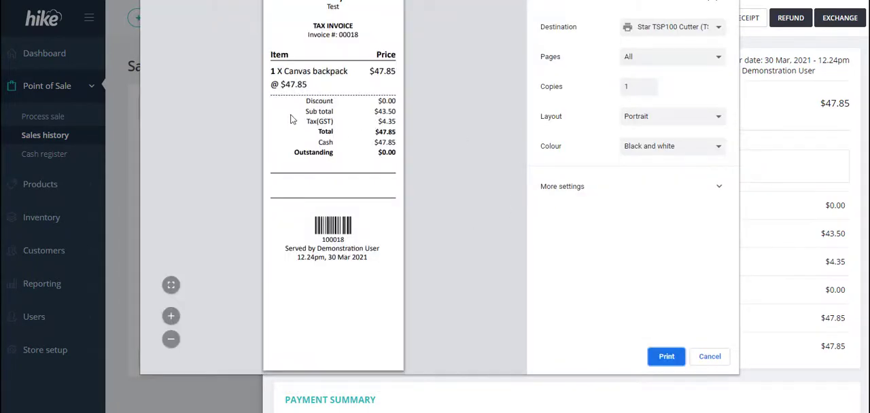
mouse_move(415, 189)
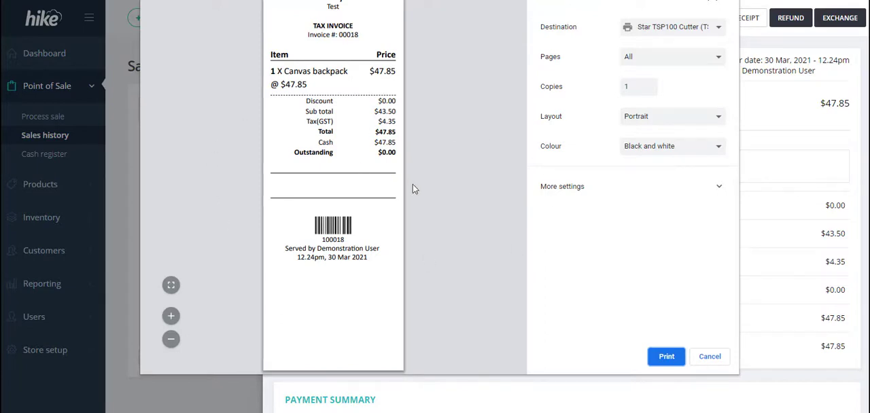
mouse_move(555, 224)
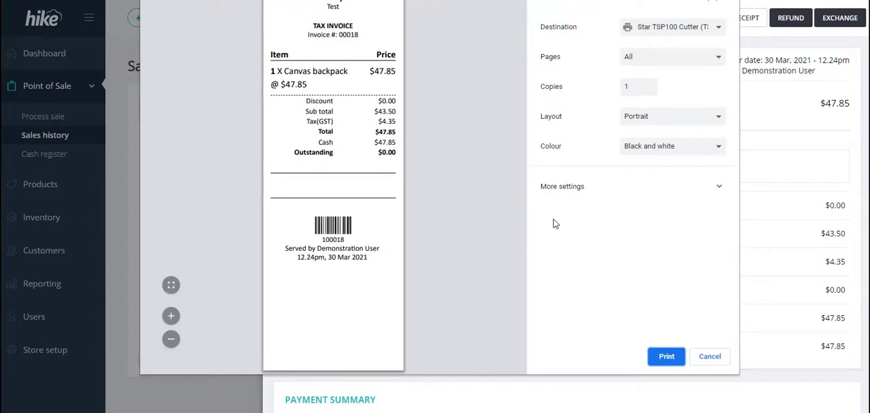
mouse_move(225, 207)
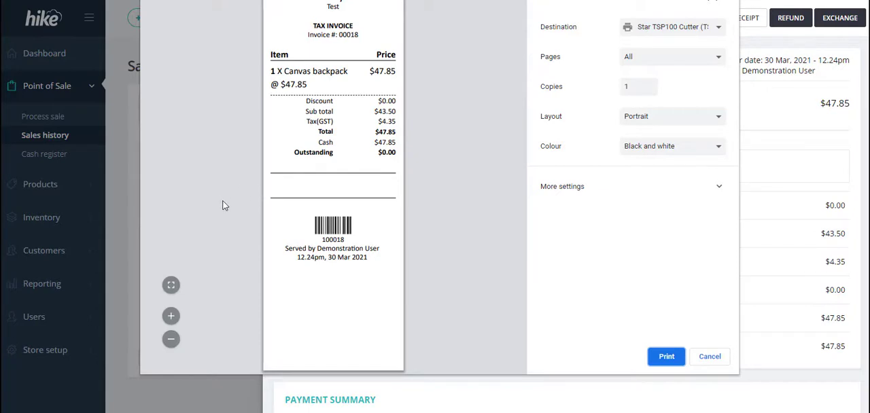
mouse_move(498, 197)
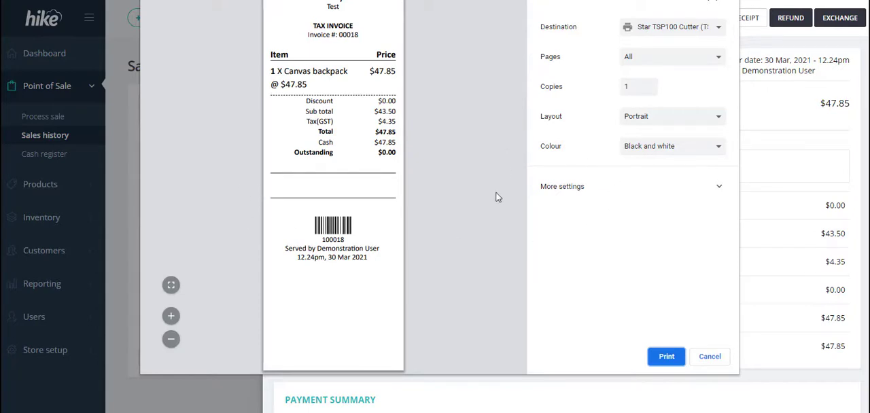
mouse_move(487, 190)
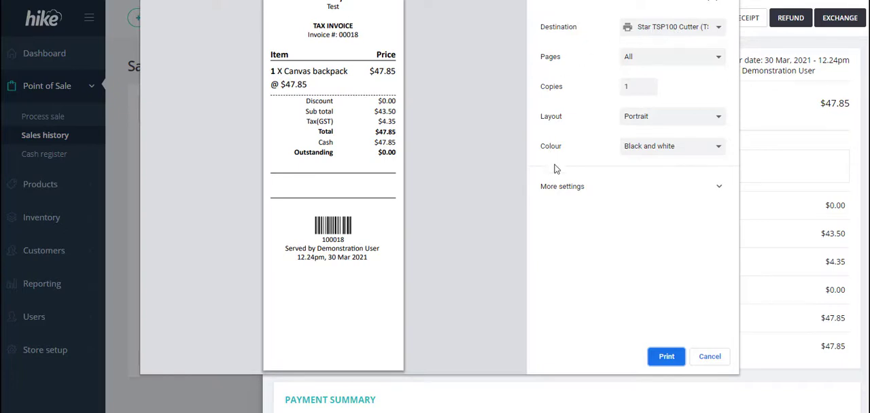
mouse_move(631, 193)
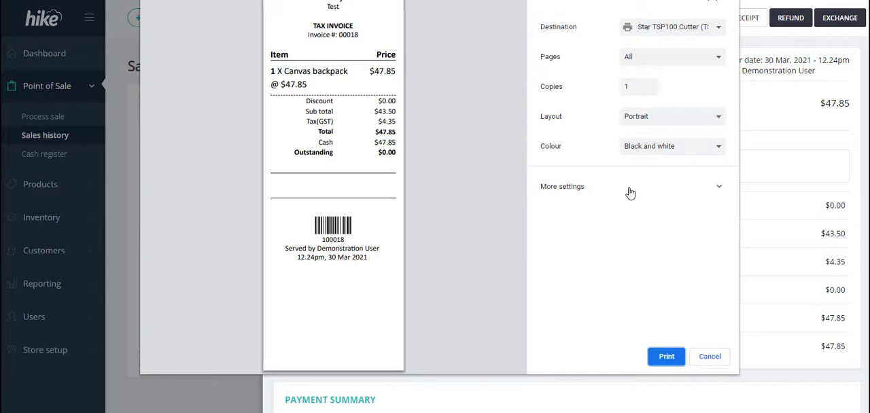
Print the receipt on the Star TSP100 at 72mm x 200mm paper size via More settings
left_click(563, 186)
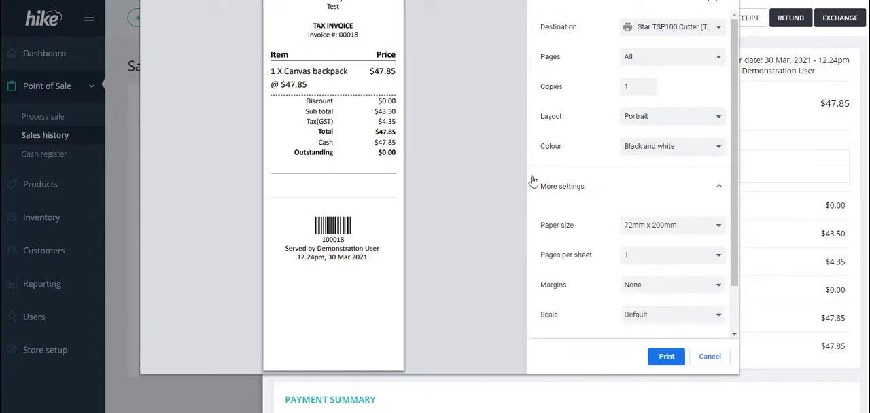
mouse_move(560, 231)
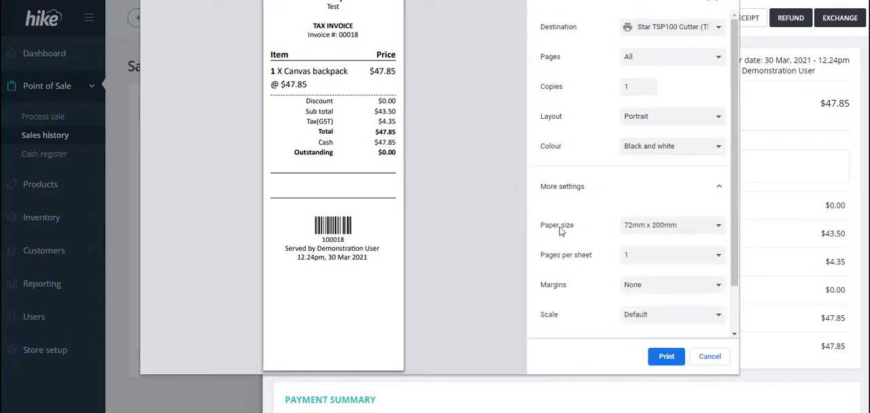
mouse_move(641, 233)
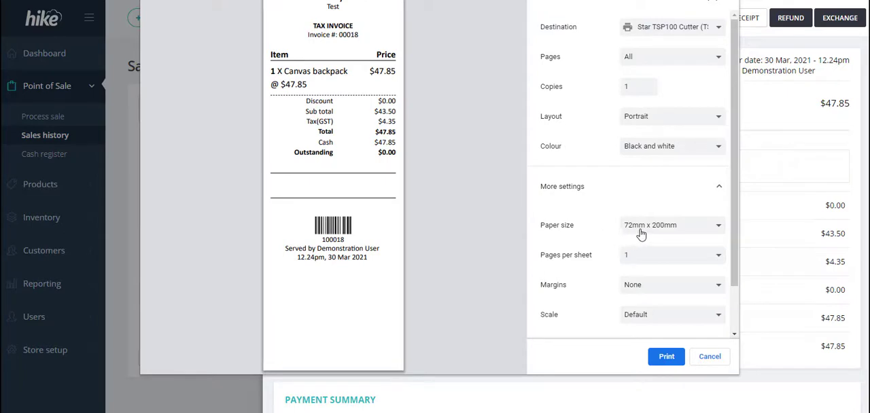
mouse_move(677, 234)
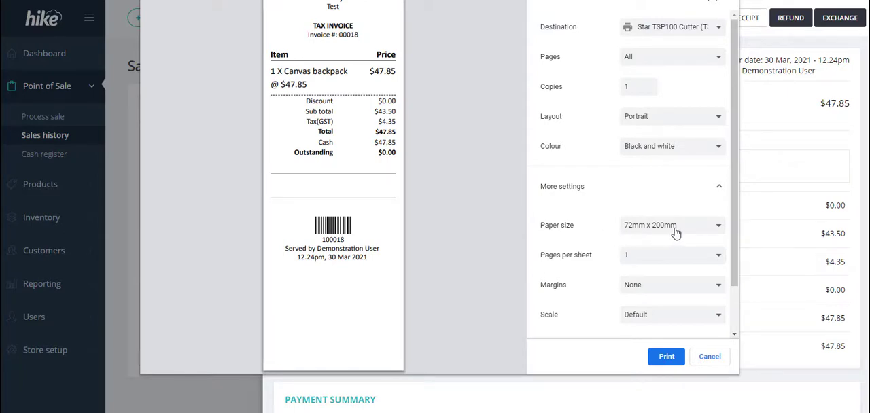
mouse_move(570, 96)
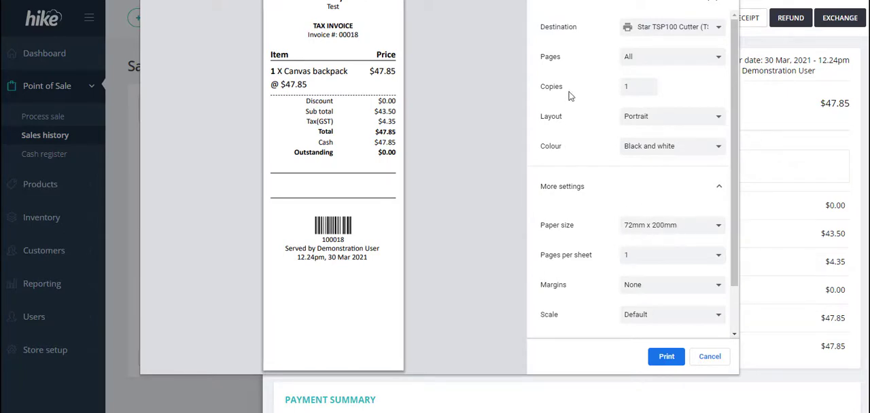
mouse_move(359, 212)
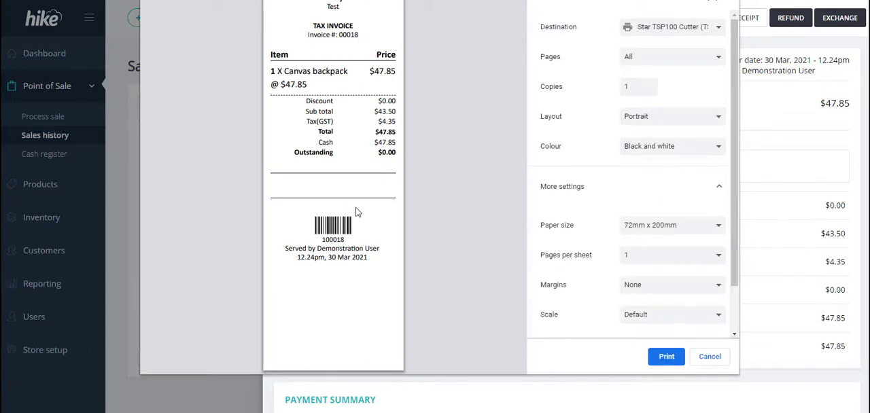
mouse_move(571, 340)
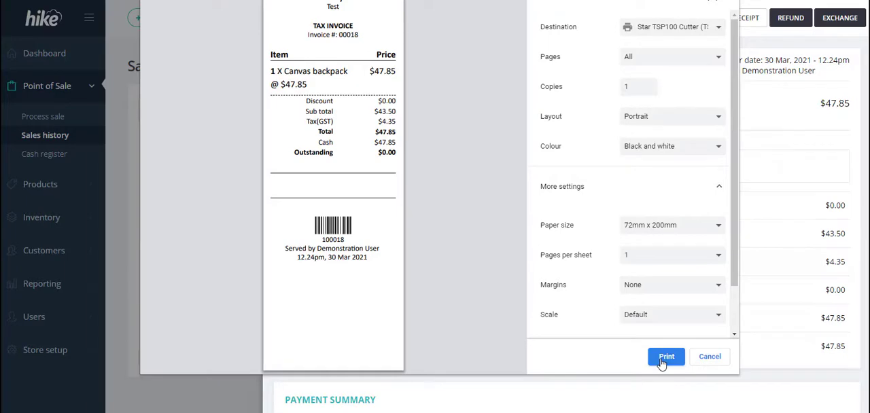
left_click(667, 356)
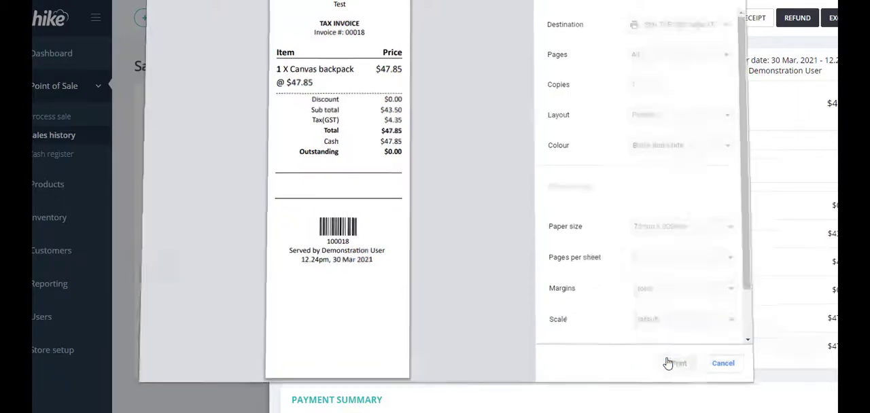
left_click(723, 363)
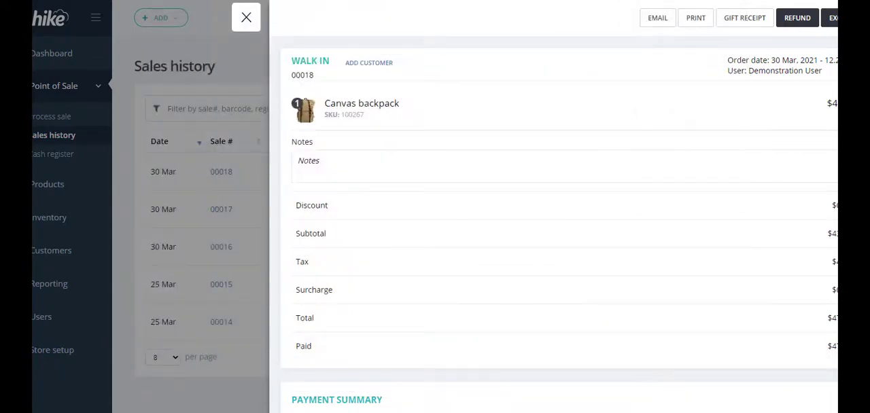
Close the sale 00018 details to return to the full Sales history list
left_click(246, 17)
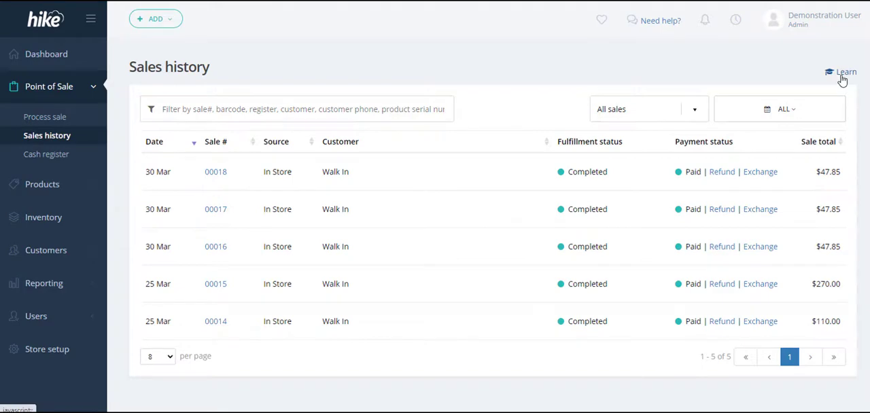
Check the Learn articles panel, then show the 'Need help?' support options
left_click(846, 71)
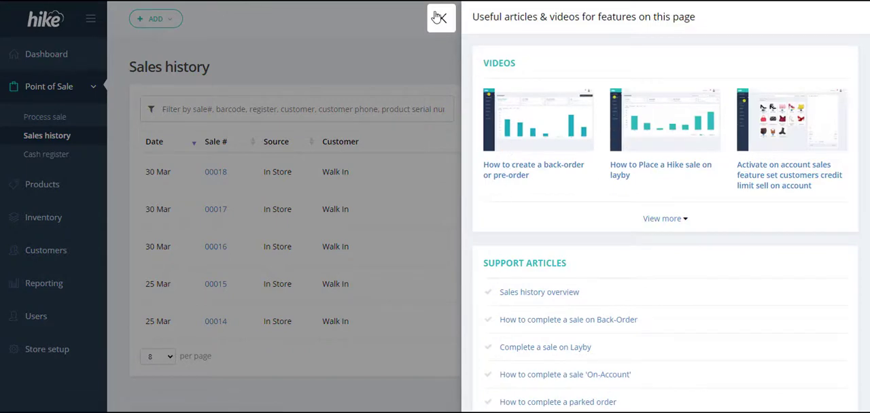
left_click(441, 17)
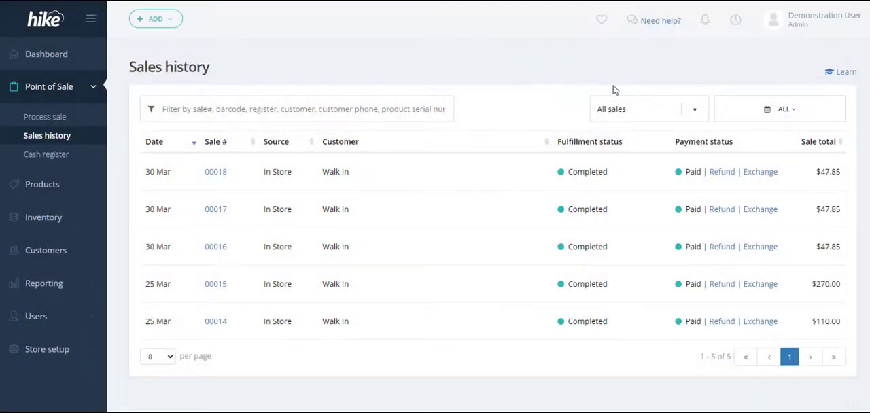
mouse_move(653, 21)
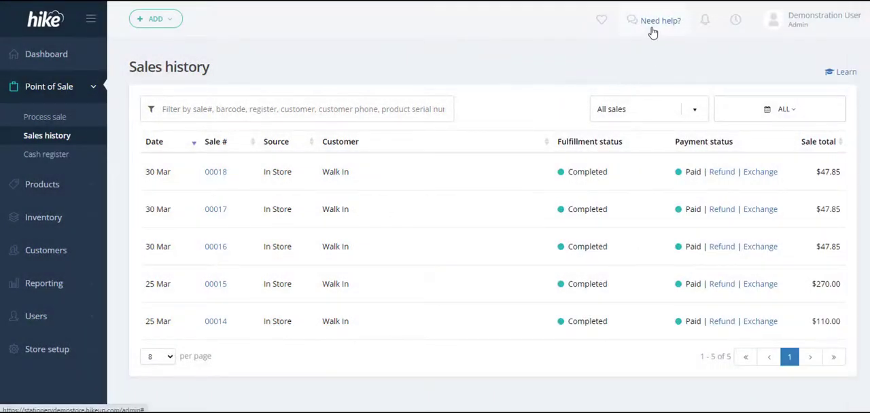
left_click(661, 19)
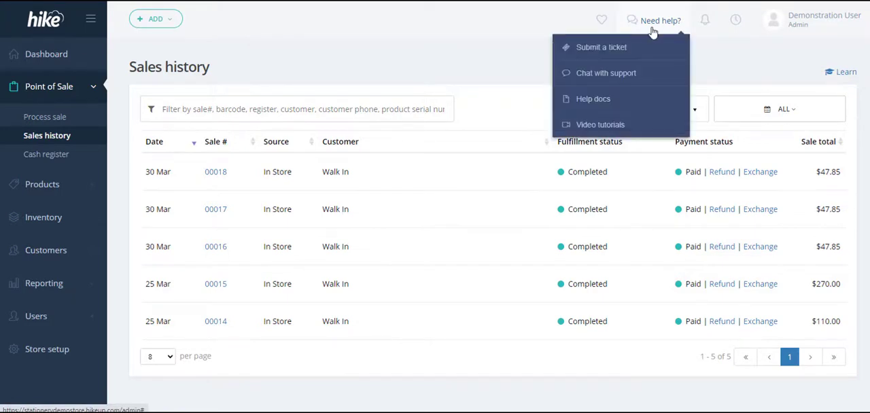
mouse_move(606, 74)
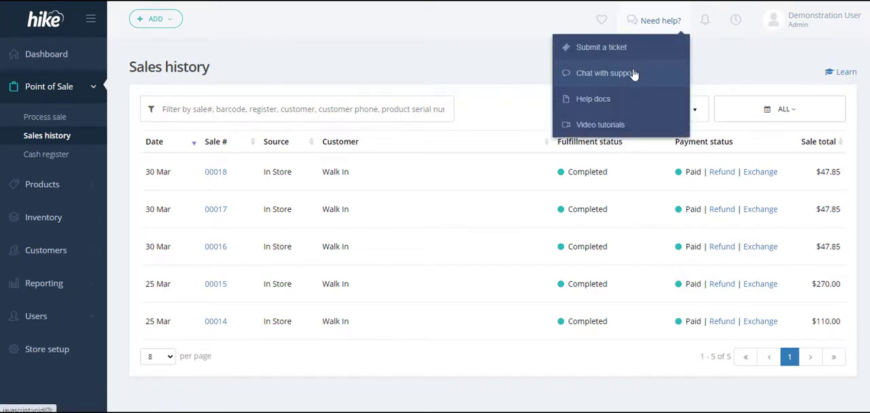